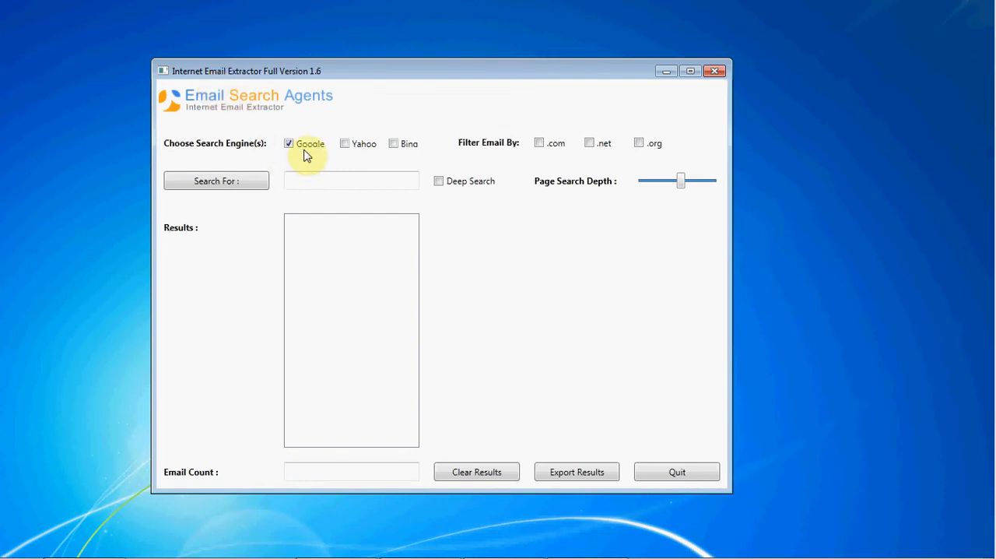
Enable Yahoo and Bing, enter 'ceo' as the search term, and raise page search depth to 50
{"action": "left_click", "coordinate": [344, 143]}
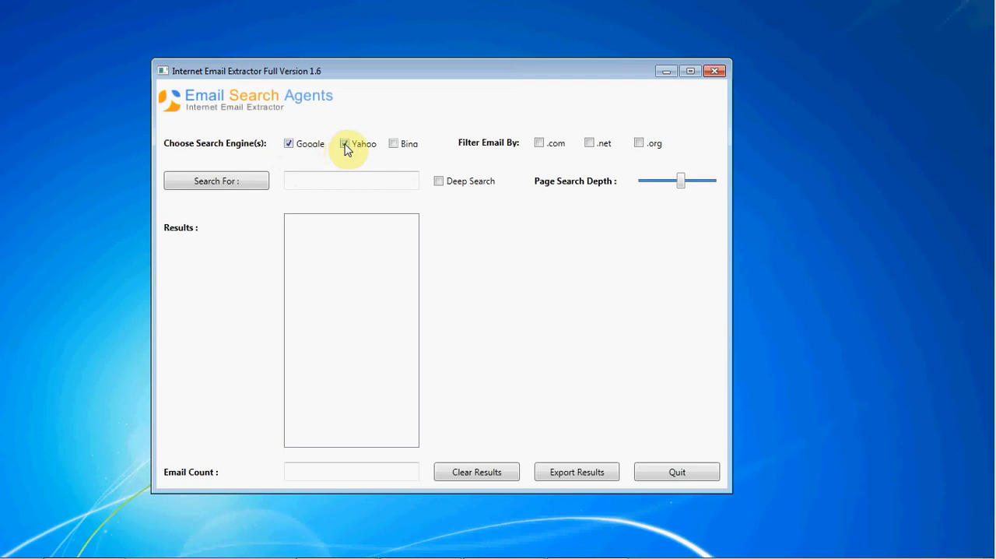
{"action": "left_click", "coordinate": [393, 143]}
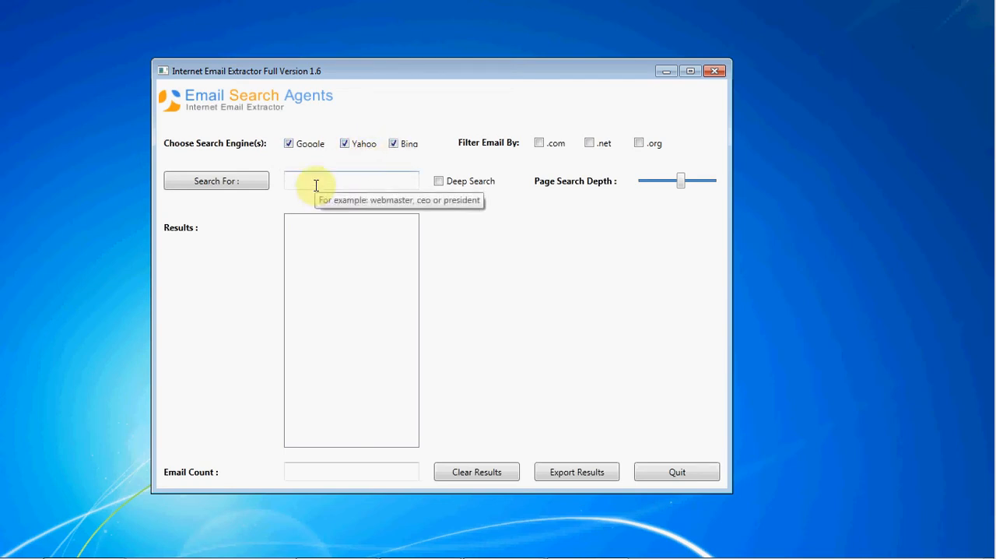
{"action": "type", "text": "ceo"}
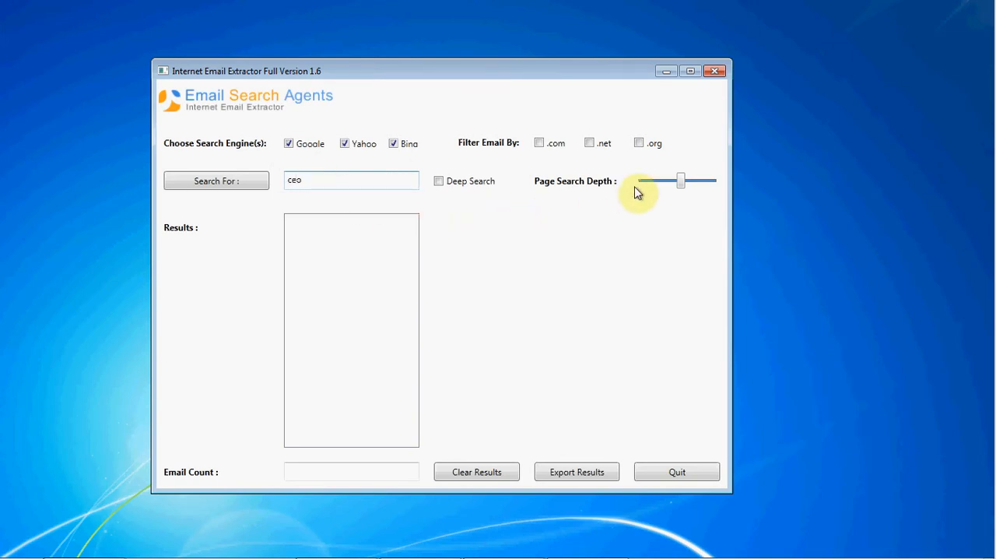
{"action": "left_click_drag", "start_coordinate": [681, 180], "coordinate": [680, 181]}
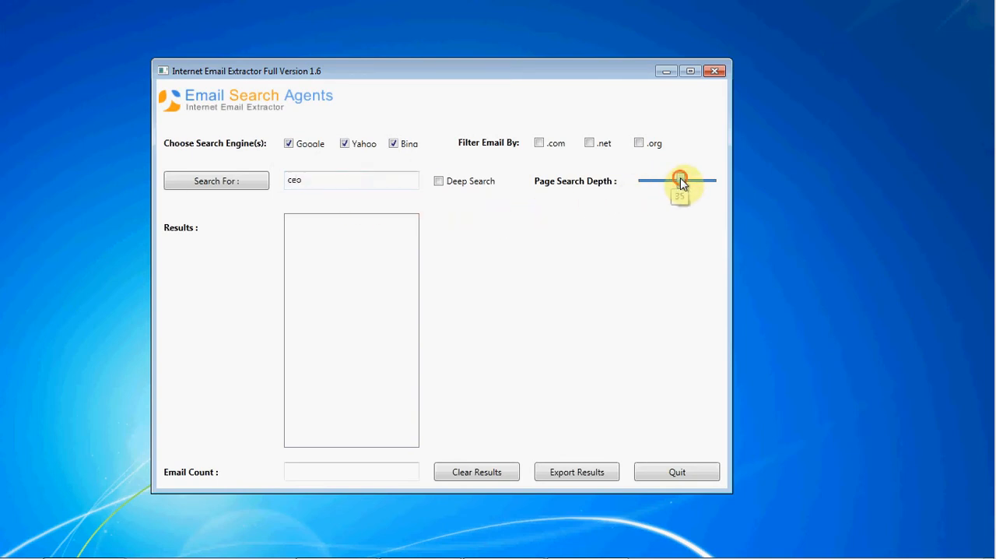
{"action": "left_click_drag", "start_coordinate": [680, 181], "coordinate": [700, 181]}
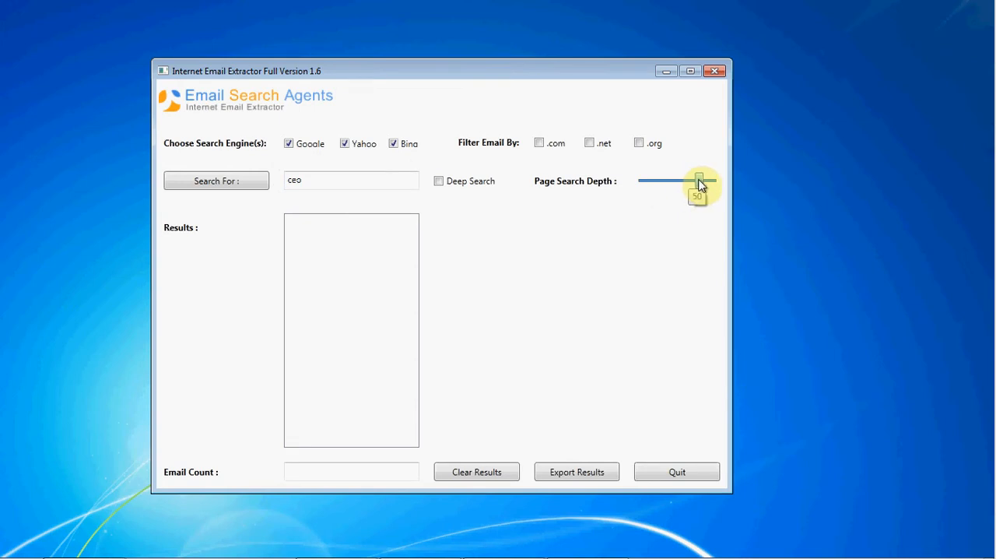
{"action": "mouse_move", "coordinate": [475, 227]}
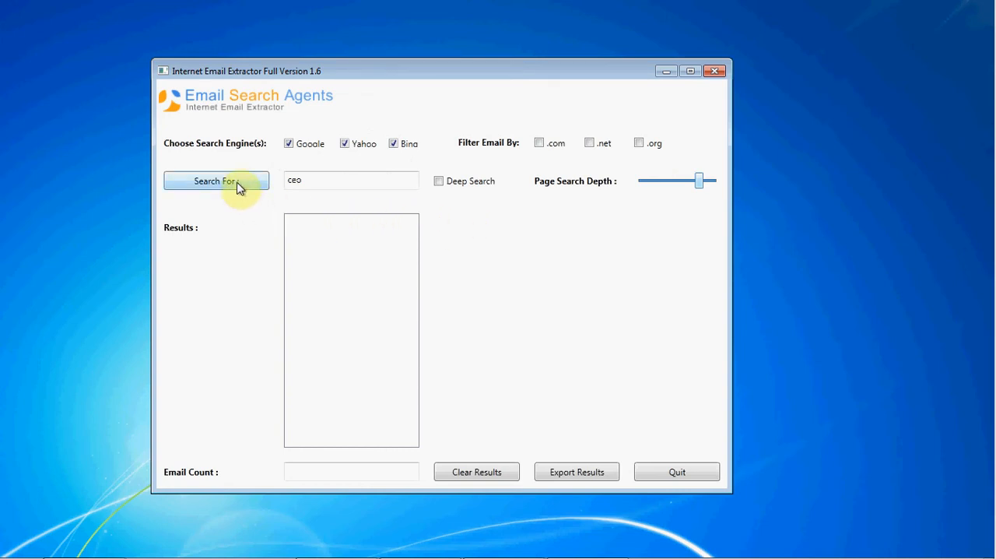
Run the 'ceo' search and scroll through the 353 extracted addresses
{"action": "left_click", "coordinate": [216, 180]}
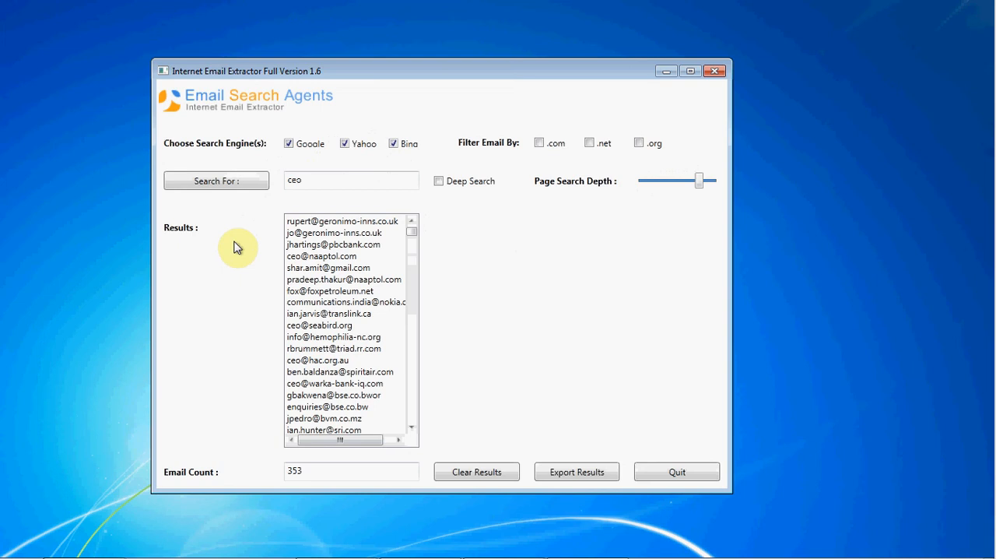
{"action": "mouse_move", "coordinate": [404, 254]}
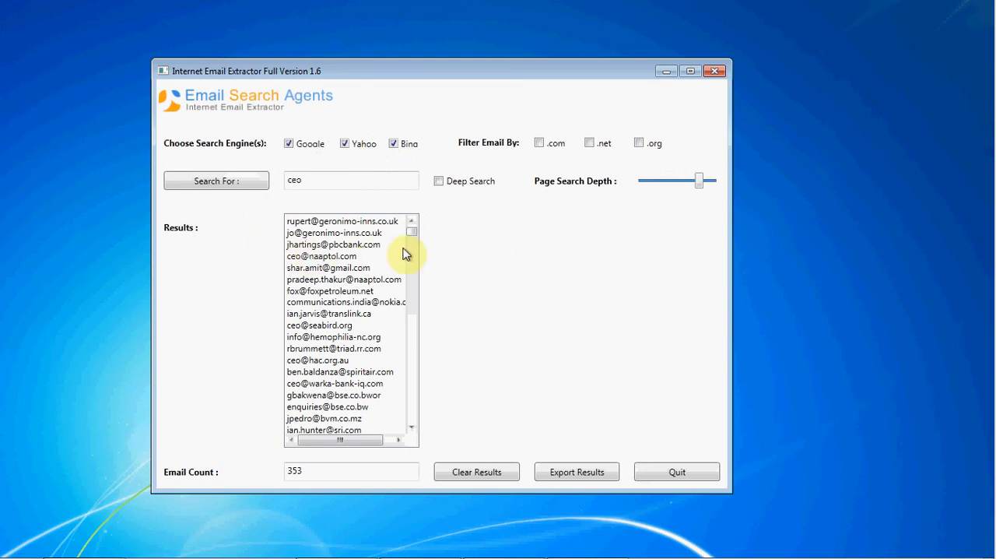
{"action": "scroll", "scroll_direction": "down", "scroll_amount": 3}
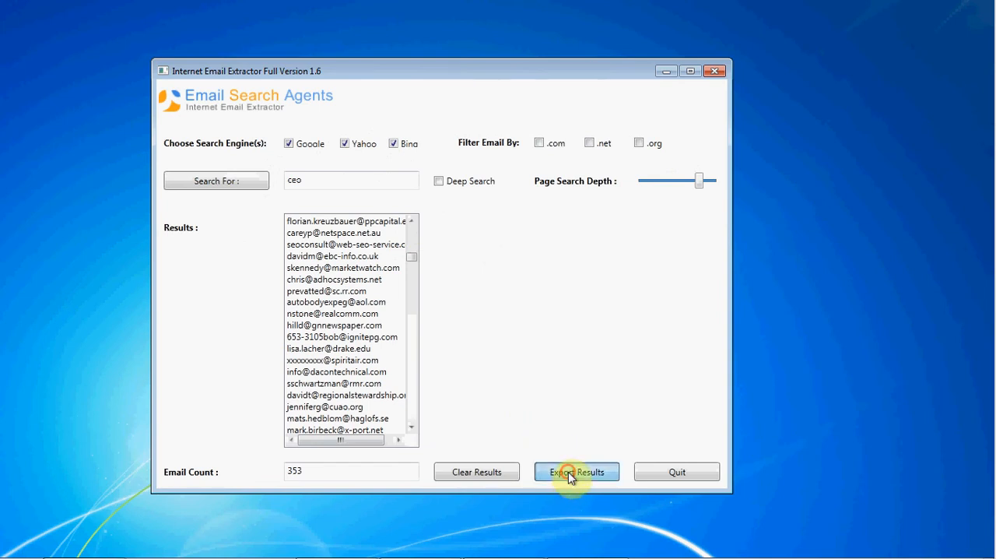
Export the 353 results to the 'list' text file, review it in Notepad, then close it
{"action": "left_click", "coordinate": [577, 472]}
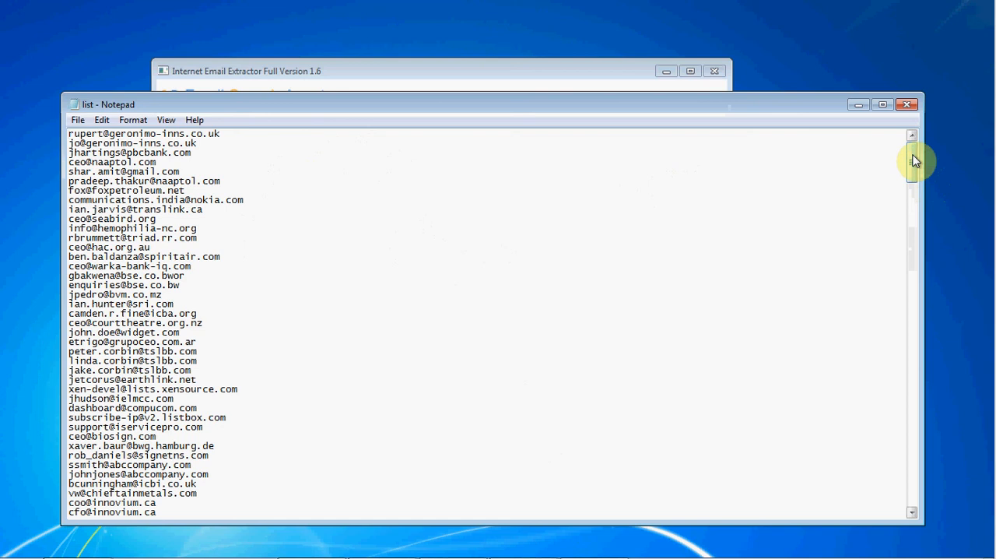
{"action": "mouse_move", "coordinate": [907, 104]}
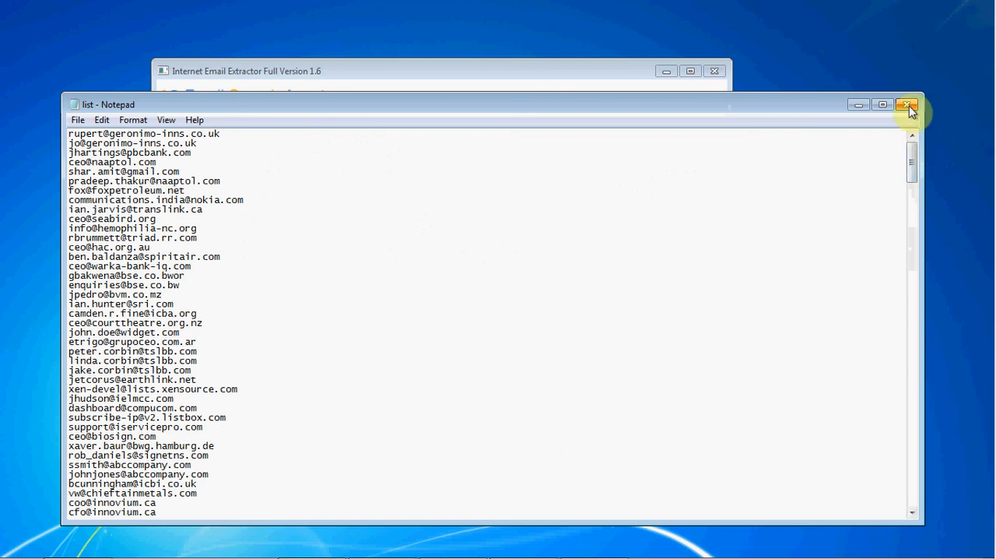
{"action": "left_click", "coordinate": [907, 104]}
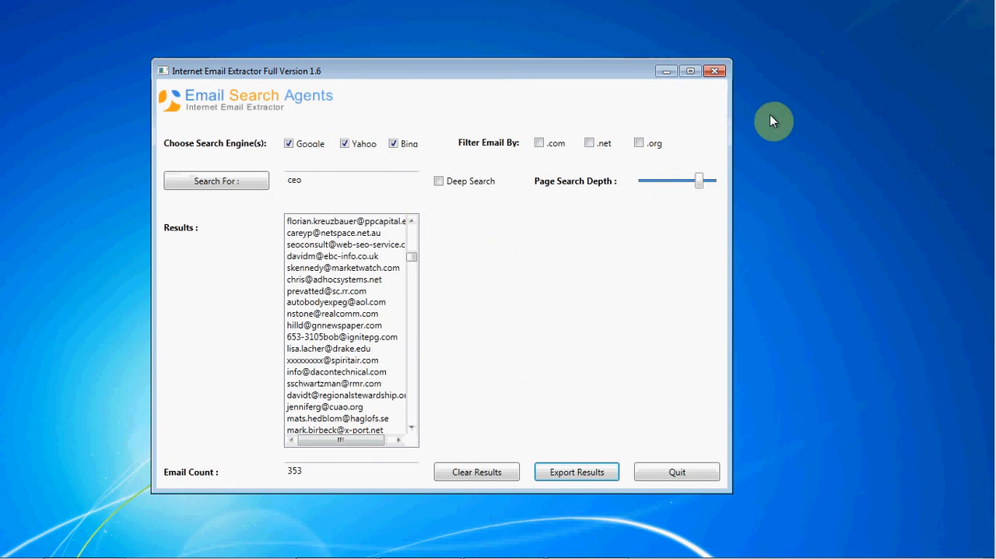
{"action": "mouse_move", "coordinate": [456, 258]}
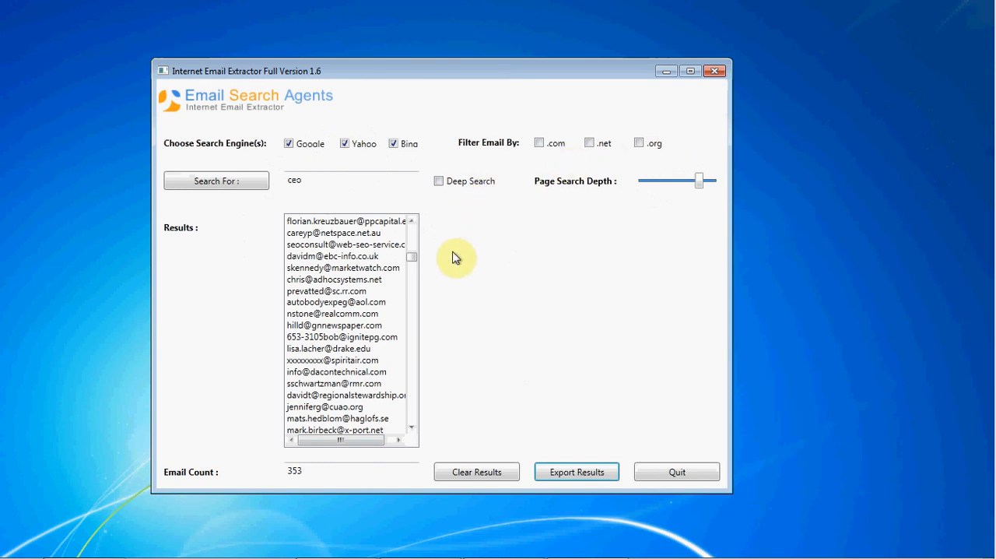